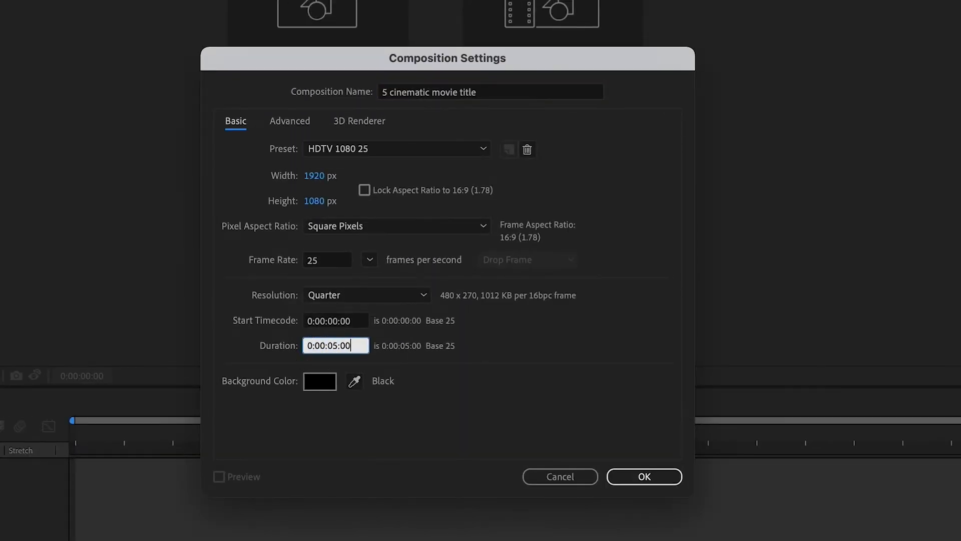
Confirm the new '5 cinematic movie title' 1080p 25 fps five-second composition with black background.
left_click(644, 476)
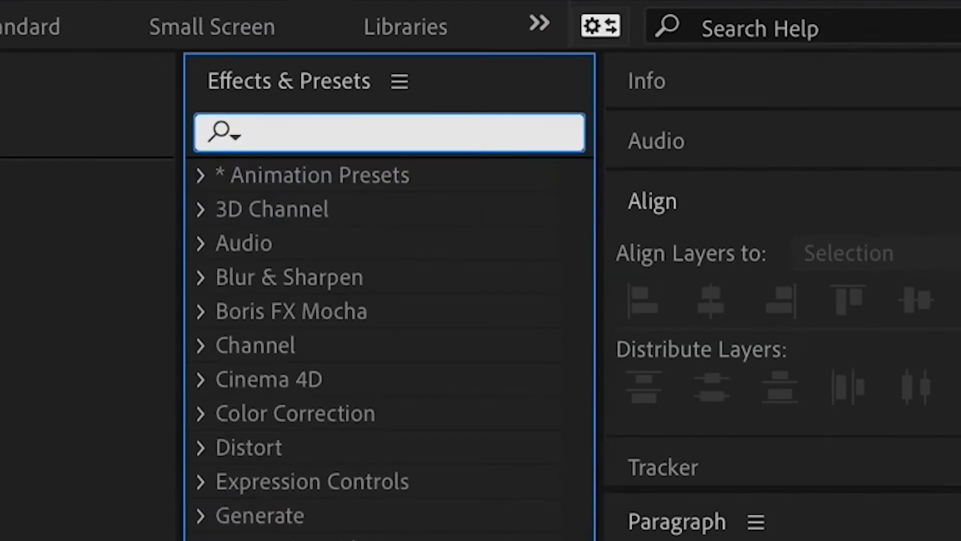
Search Effects & Presets for 'random fade' to locate the Random Fade Up preset.
type("random fade")
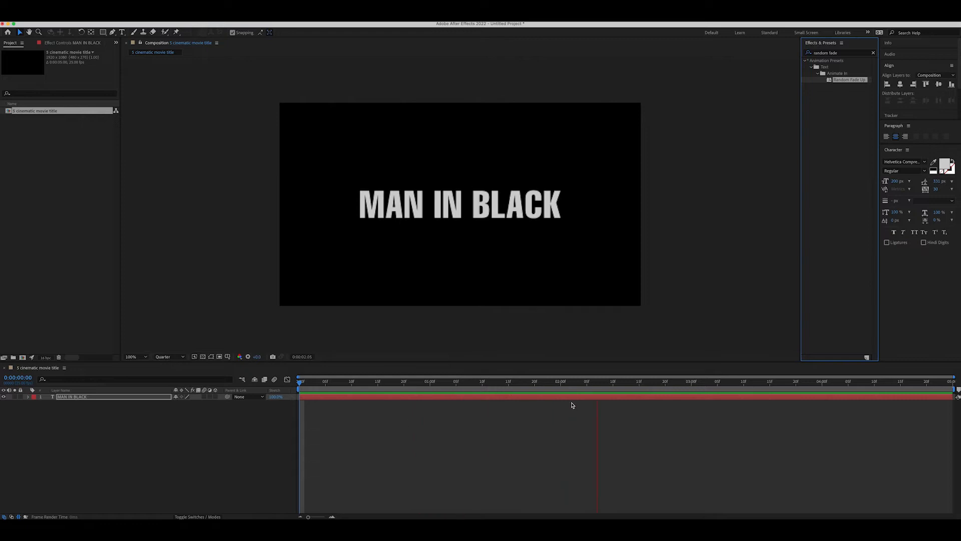
Apply Random Fade Up to MAN IN BLACK and keyframe a slow Scale grow across five seconds.
left_click(450, 381)
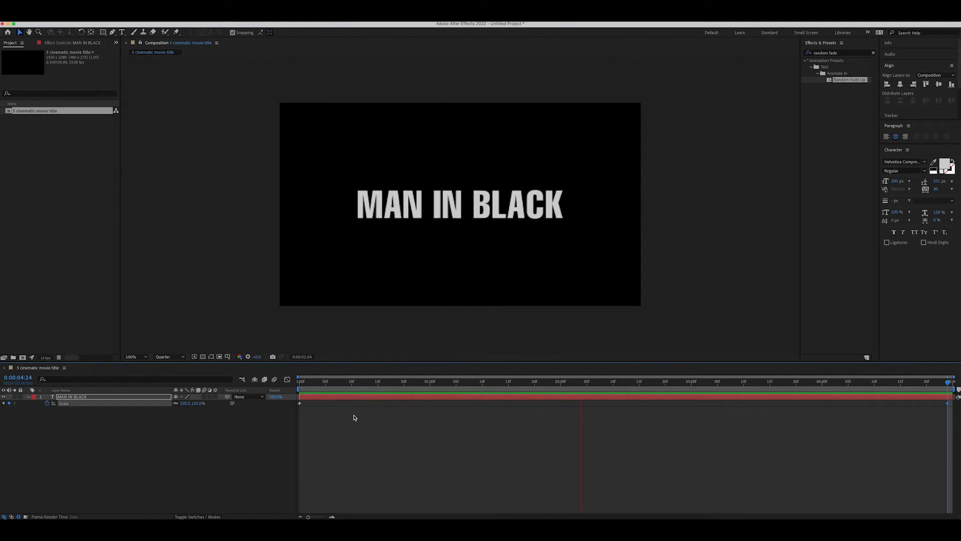
left_click(422, 381)
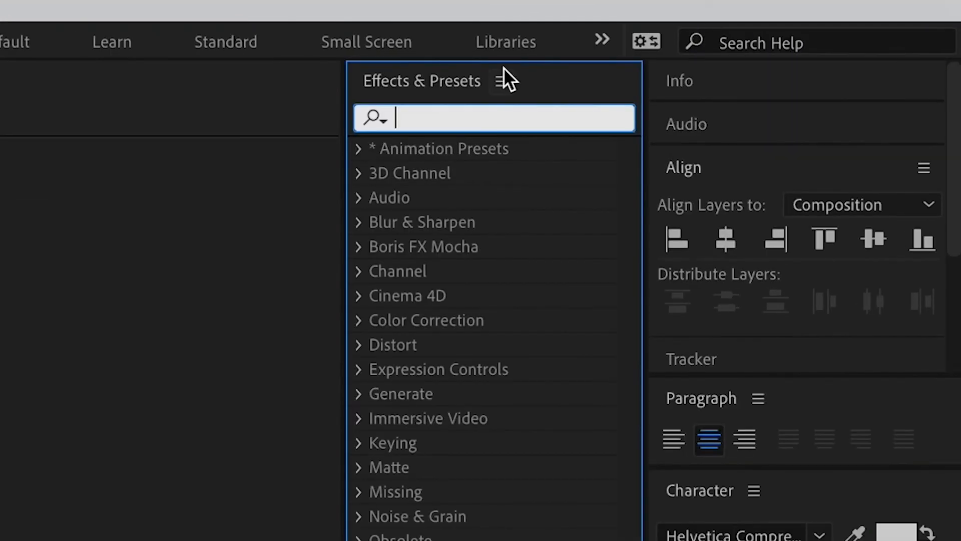
Apply Fast Box Blur to the title with Blur Radius 20, ready for keyframing.
type("blur")
type("20")
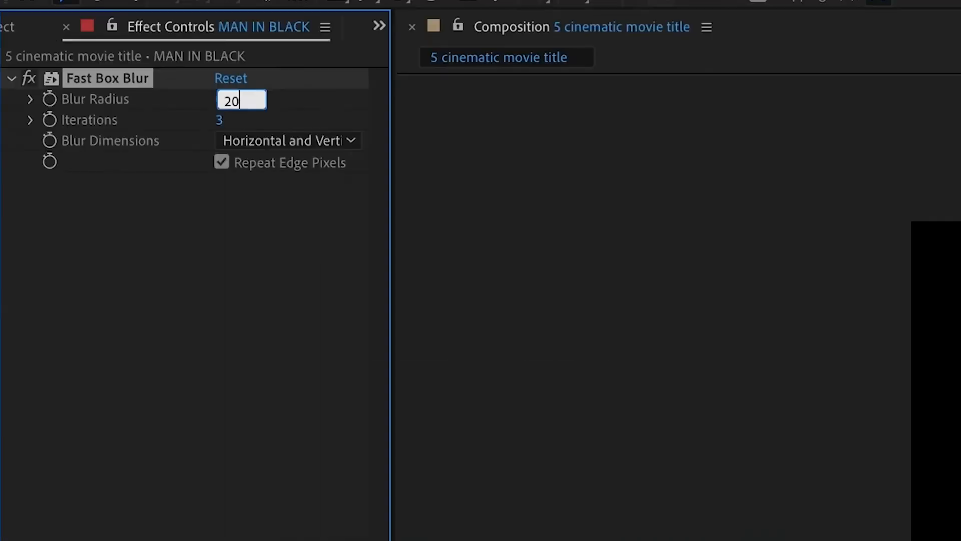
key("Enter")
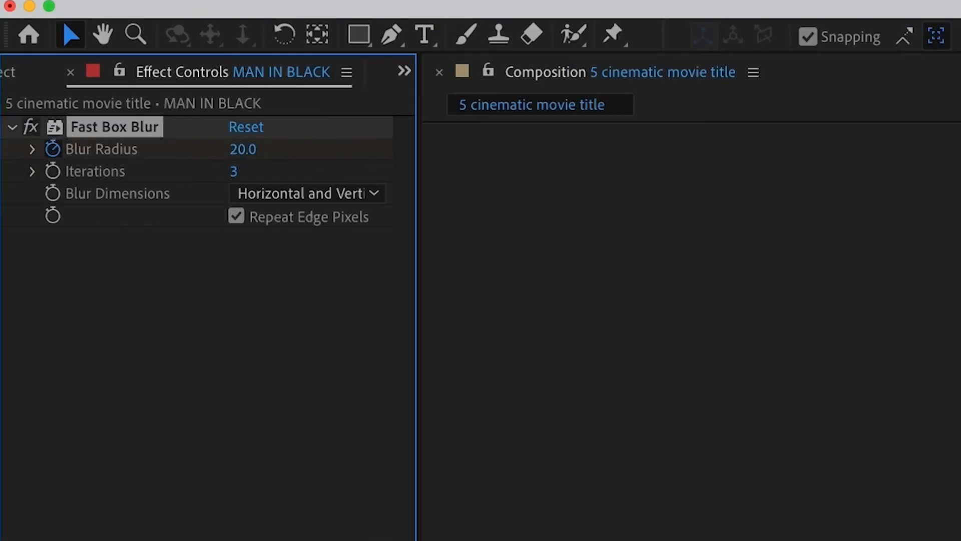